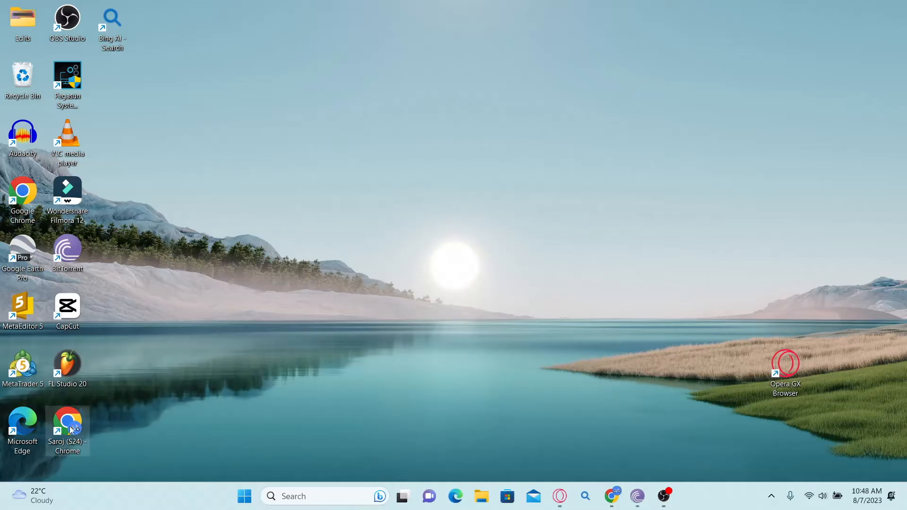
Launch Chrome from its desktop profile shortcut and load evernote.com.
double_click(67, 427)
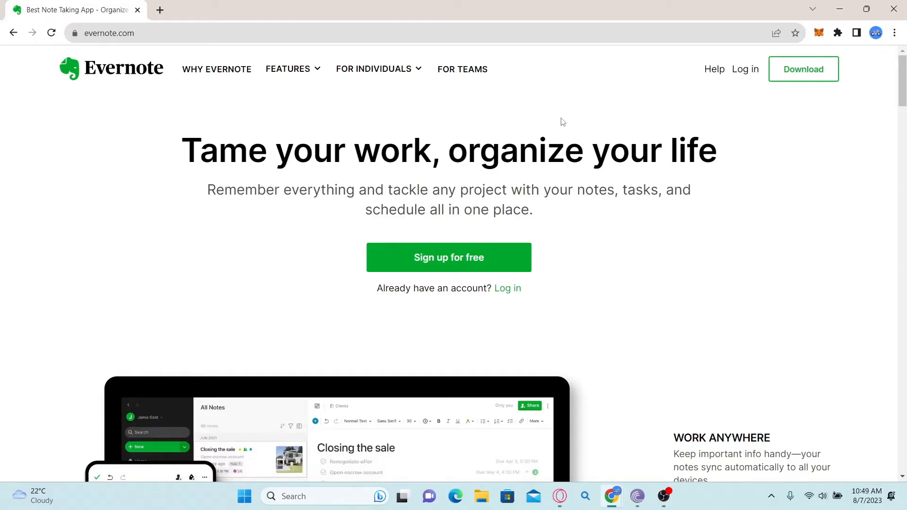
mouse_move(803, 69)
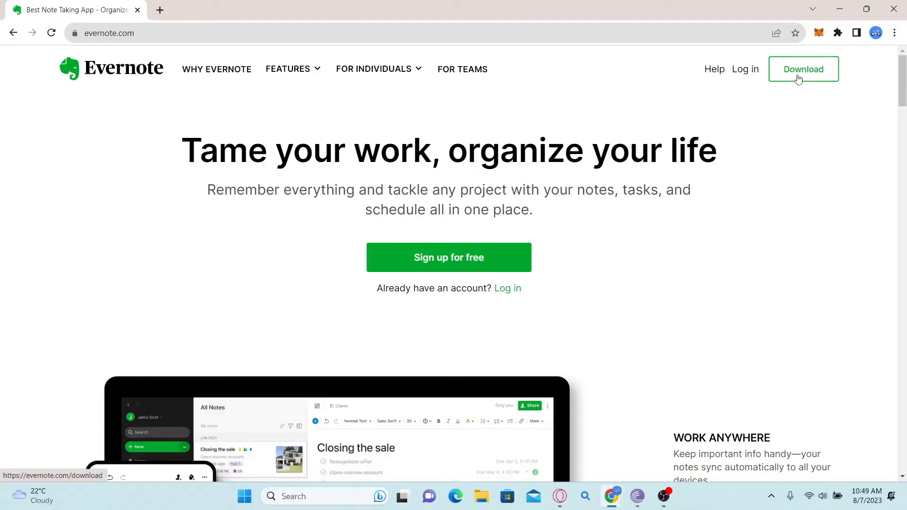
Open the Get Evernote page from the header and start the Windows installer download.
left_click(803, 69)
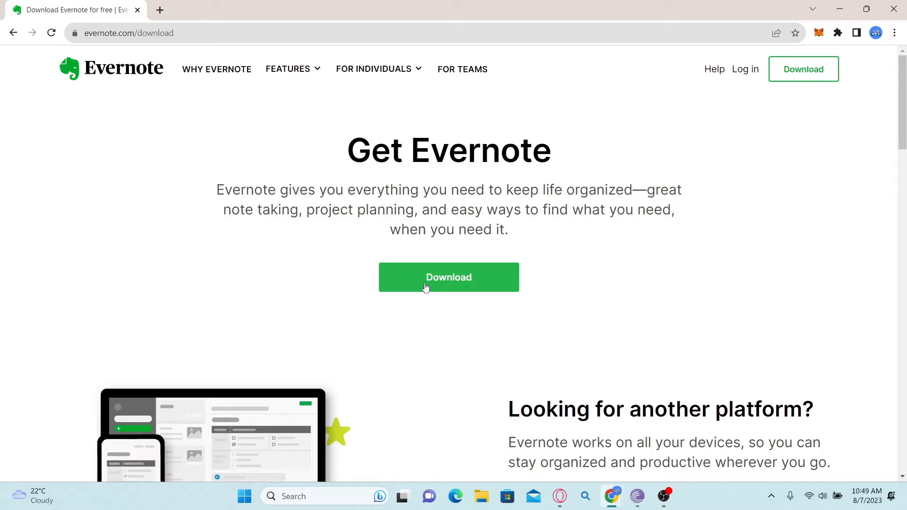
left_click(449, 277)
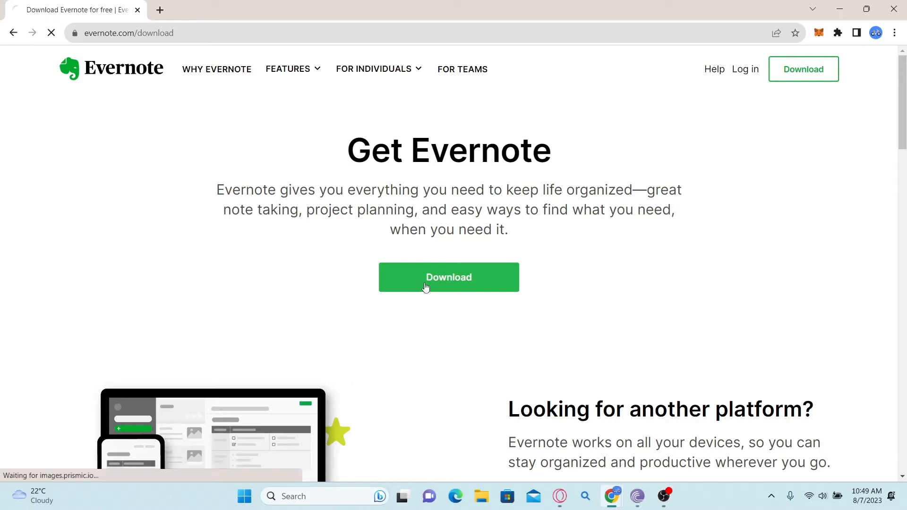
left_click(448, 277)
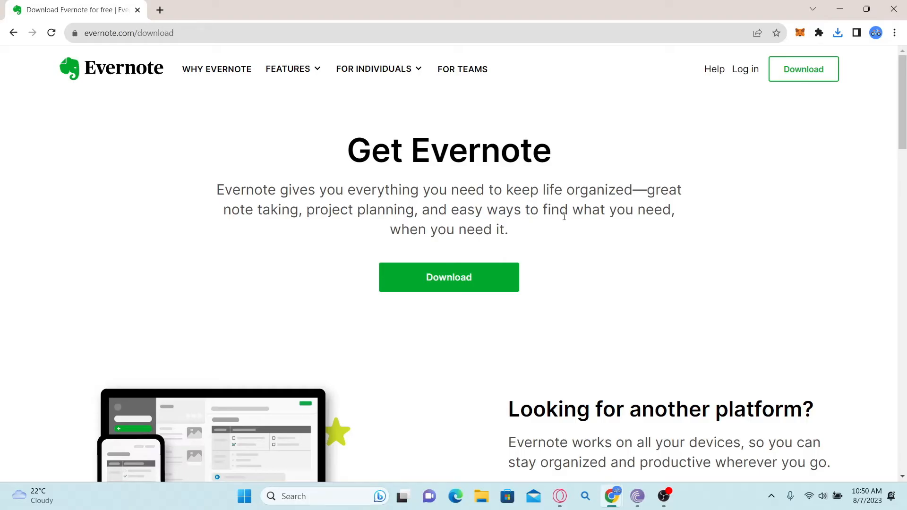
Run the downloaded installer, accept the Evernote 10.59.5 license terms, and continue.
left_click(448, 277)
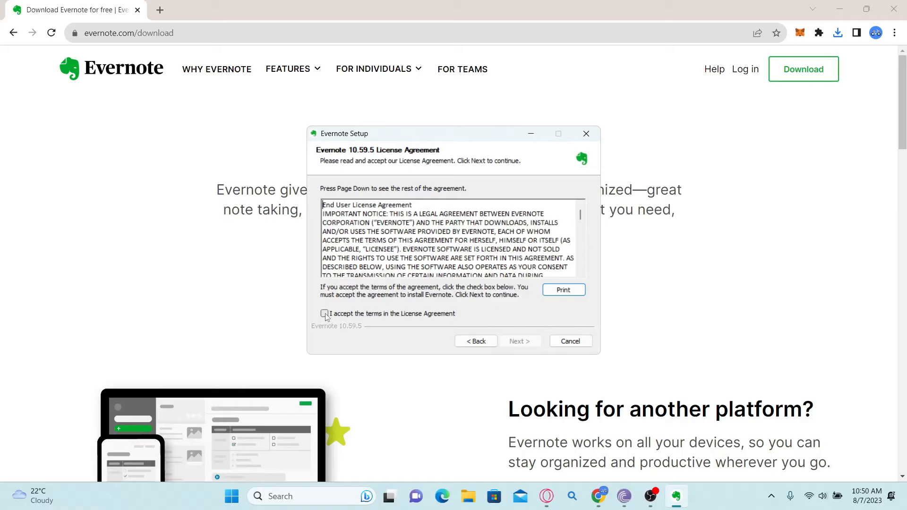
left_click(325, 314)
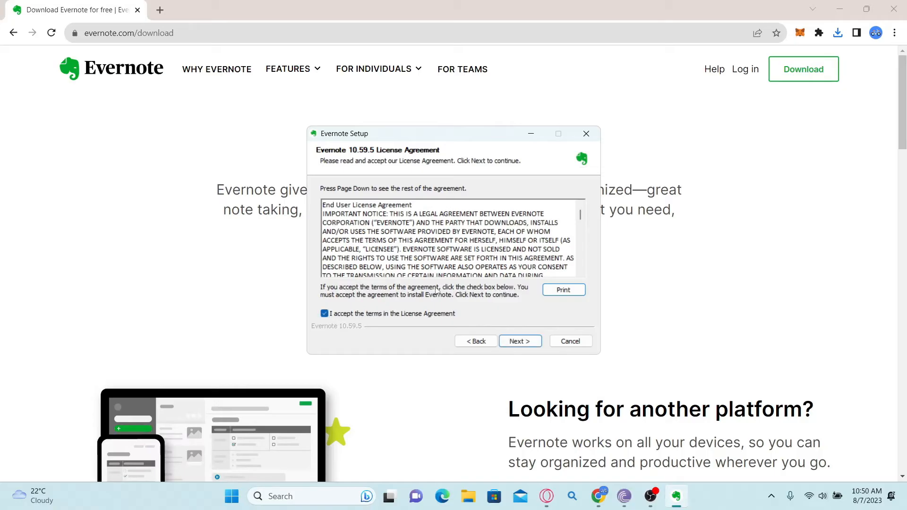
left_click(519, 340)
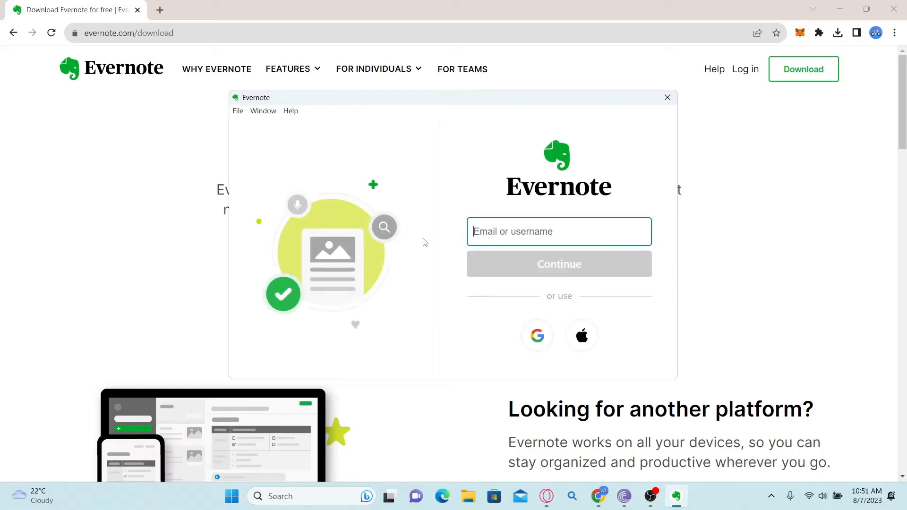
mouse_move(391, 146)
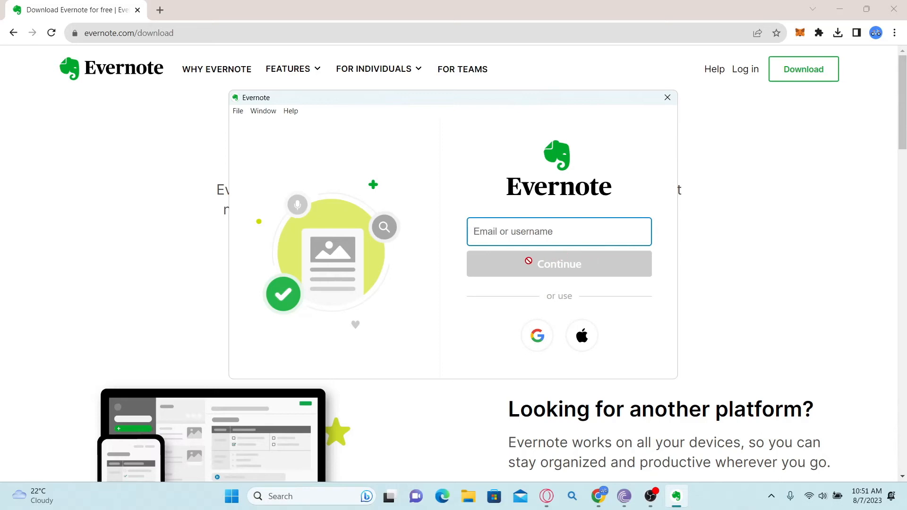
mouse_move(29, 98)
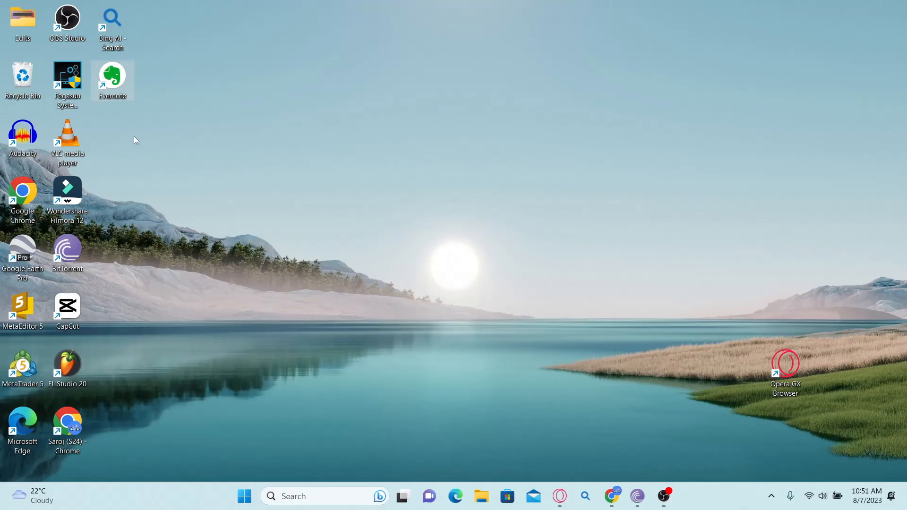
mouse_move(516, 235)
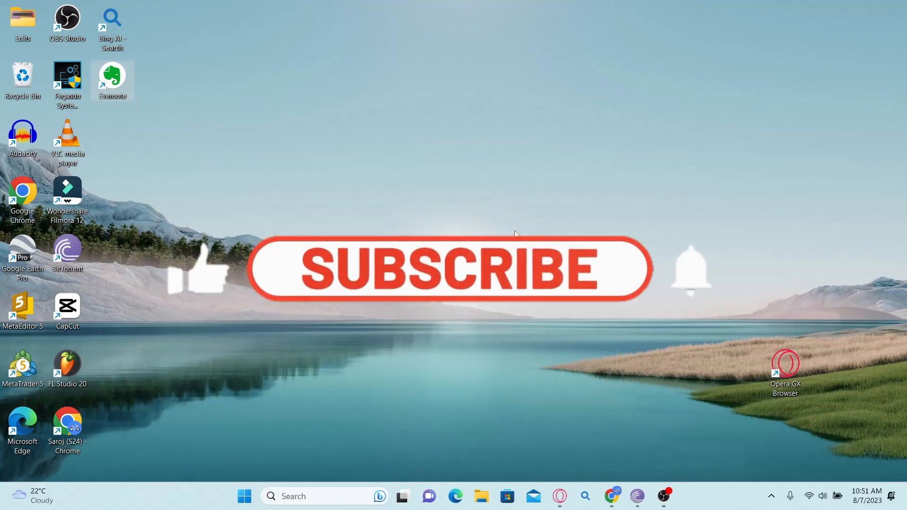
Close the Evernote window to reveal the desktop with the Evernote shortcut.
left_click(449, 269)
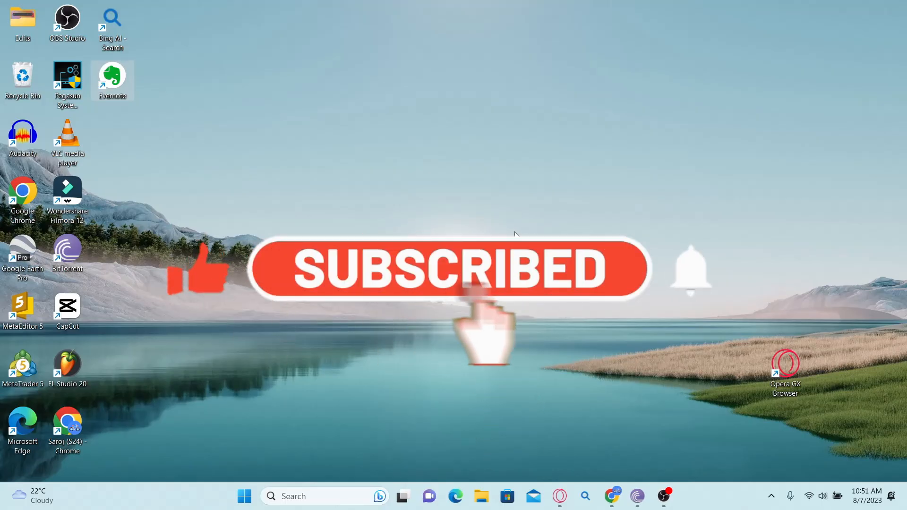